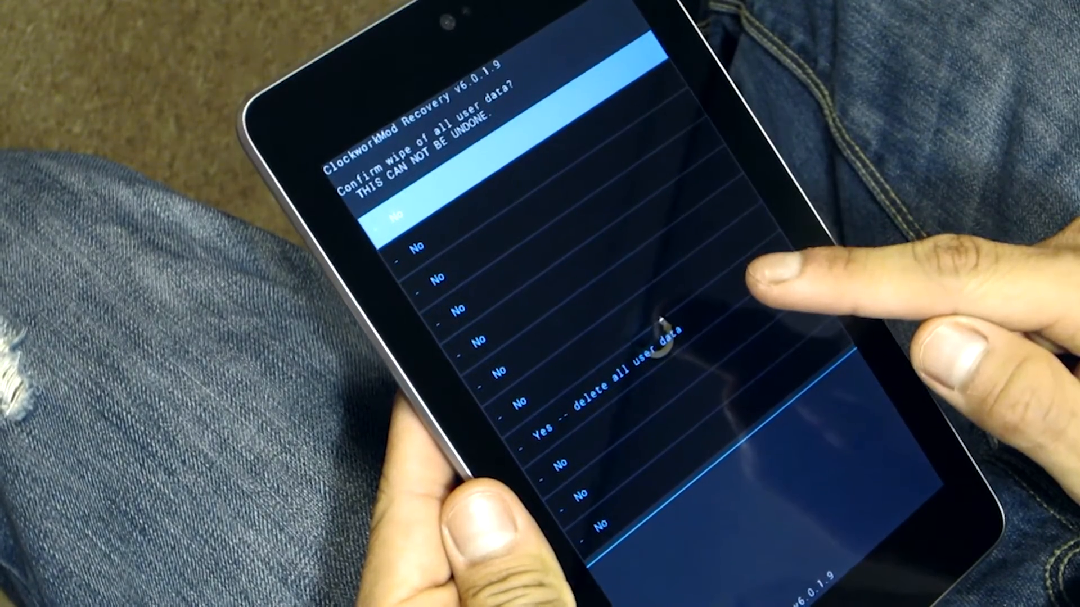
Confirm 'Yes -- delete all user data', then enter the 'install zip from sdcard' menu.
left_click(599, 427)
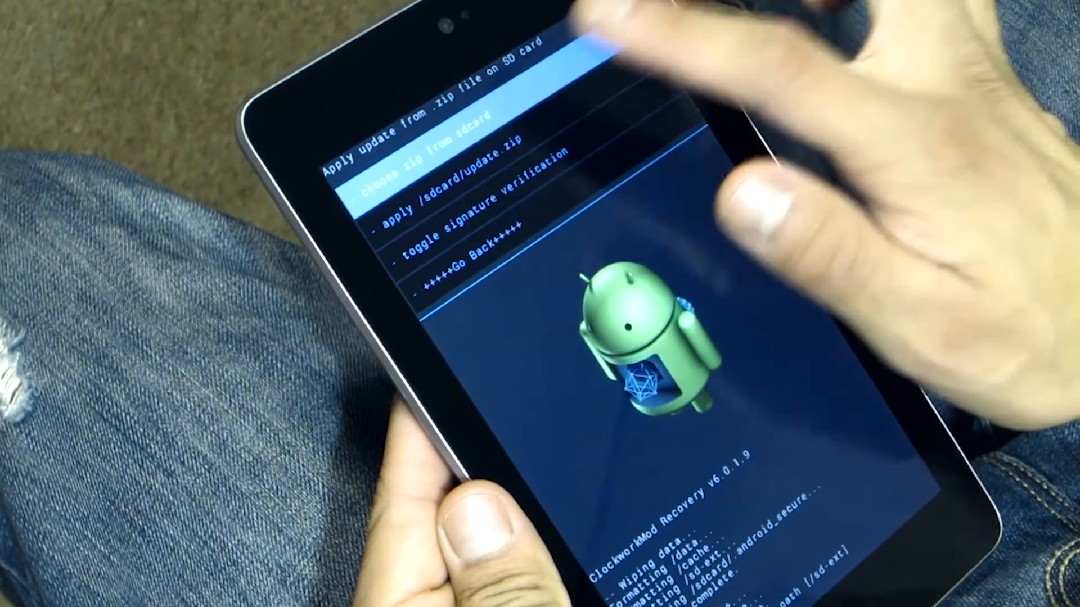
left_click(448, 172)
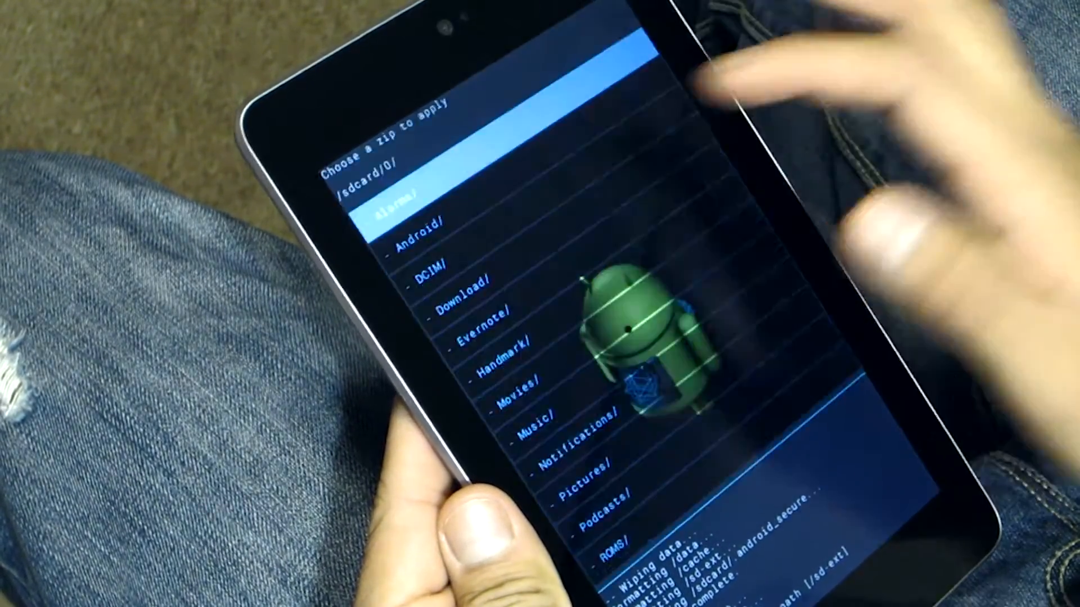
Wipe cache and Dalvik cache and install the pa_grouper ROM zip from /sdcard/0/ROMS/.
scroll("down", 3)
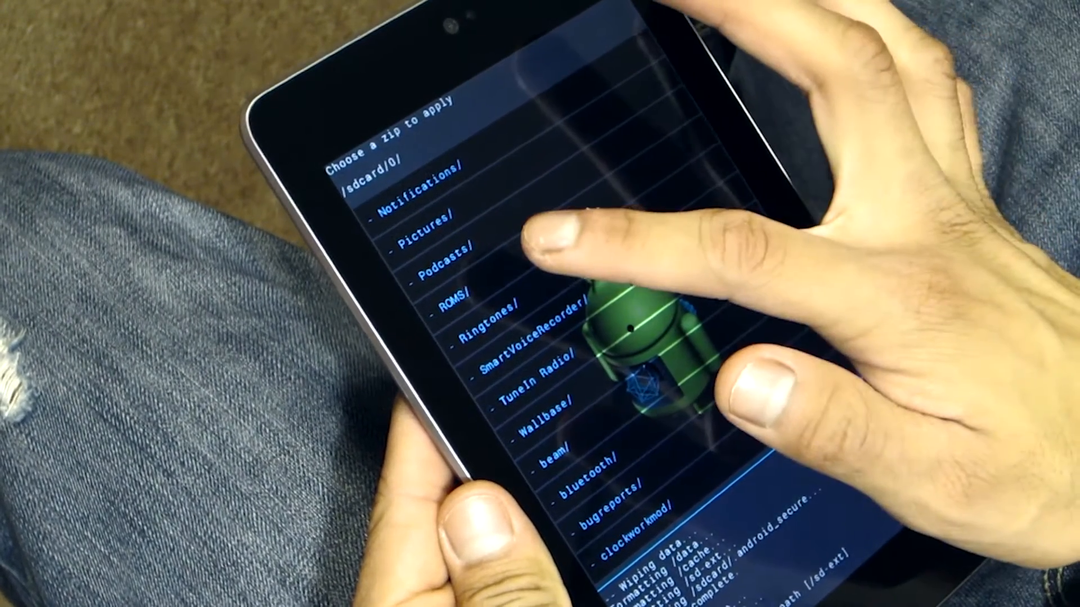
left_click(451, 289)
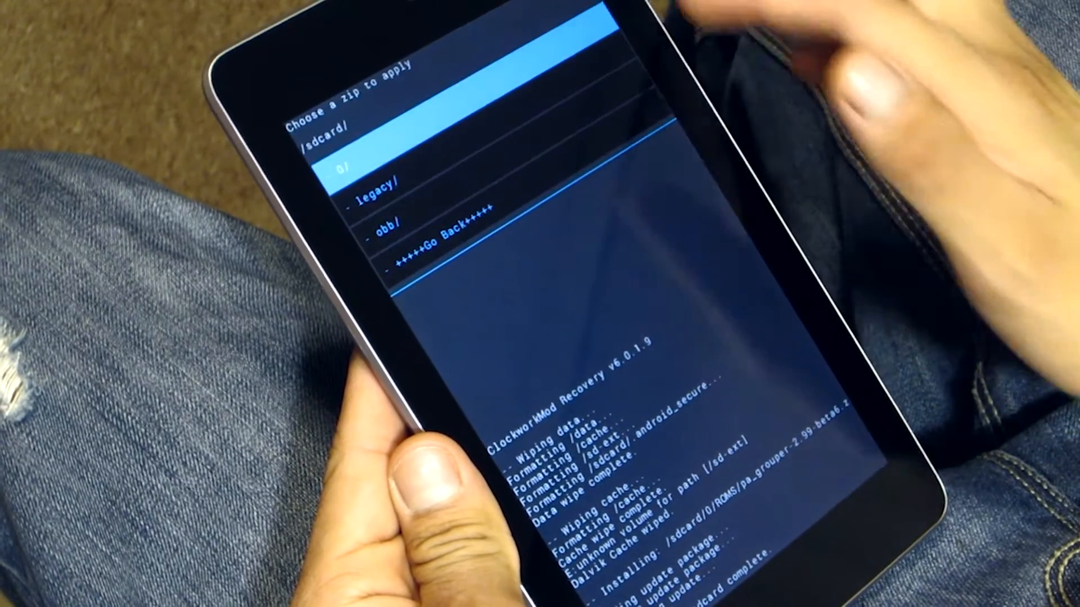
Install the gapps zip from /sdcard/0/ and reboot the system into the new ROM.
left_click(345, 166)
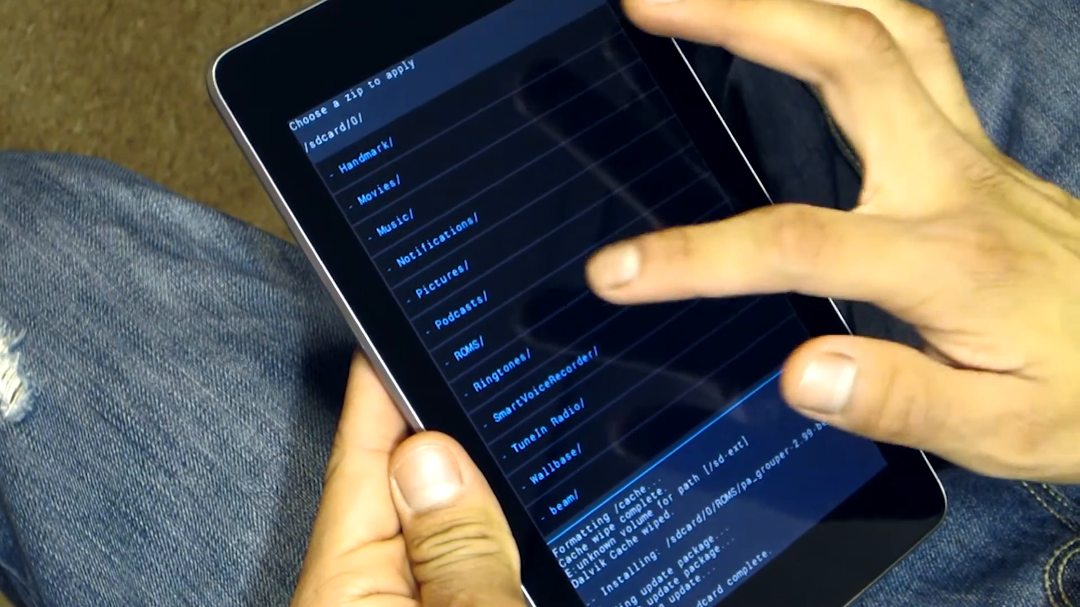
scroll("down", 3)
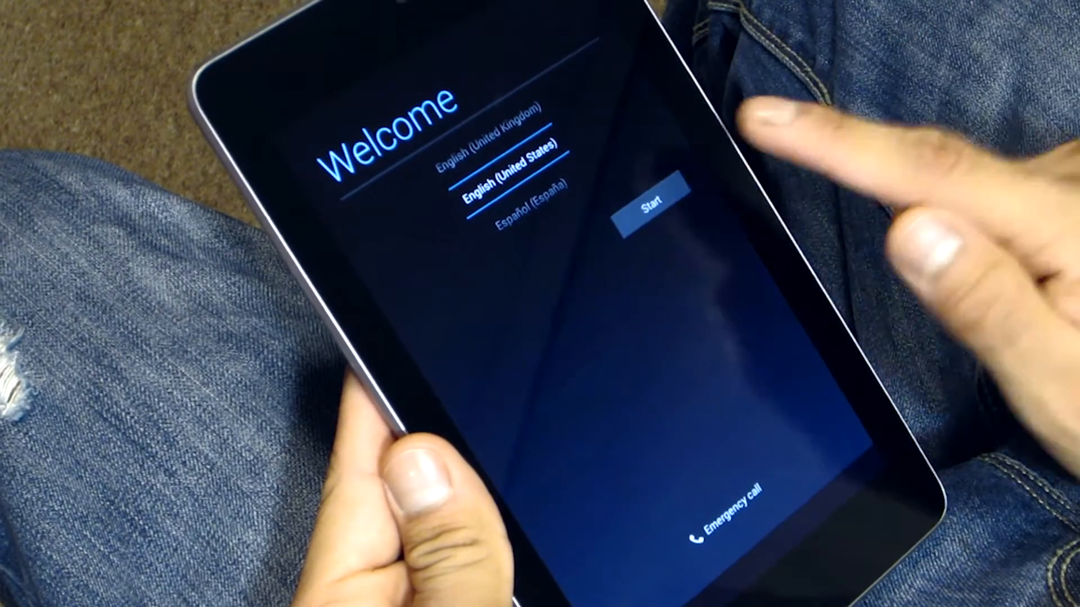
Start and complete the Welcome setup, then launch ParanoidWallpapers from the home screen.
left_click(648, 205)
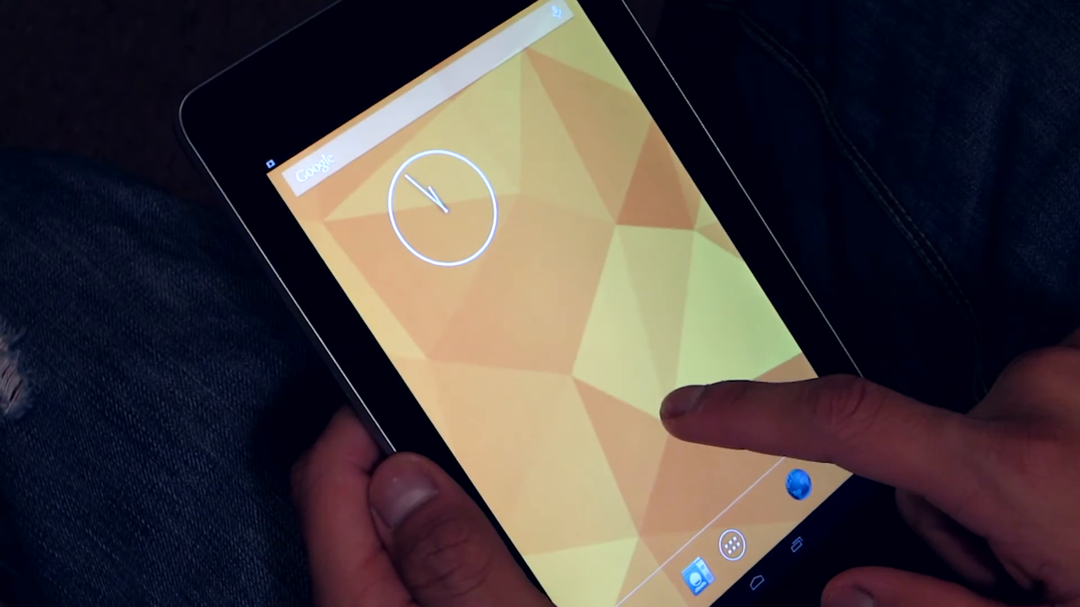
left_click(805, 482)
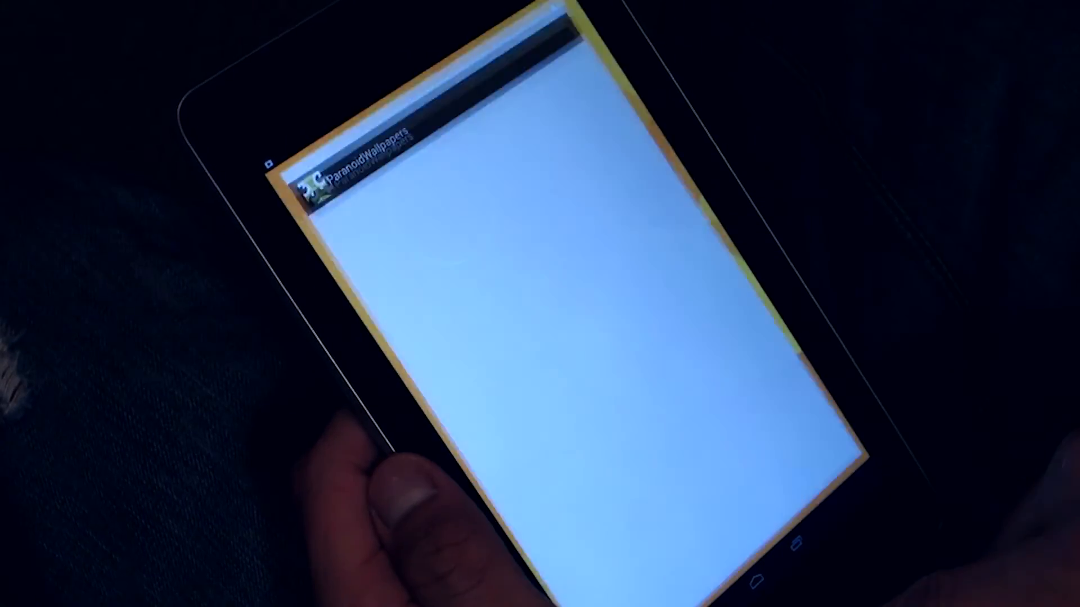